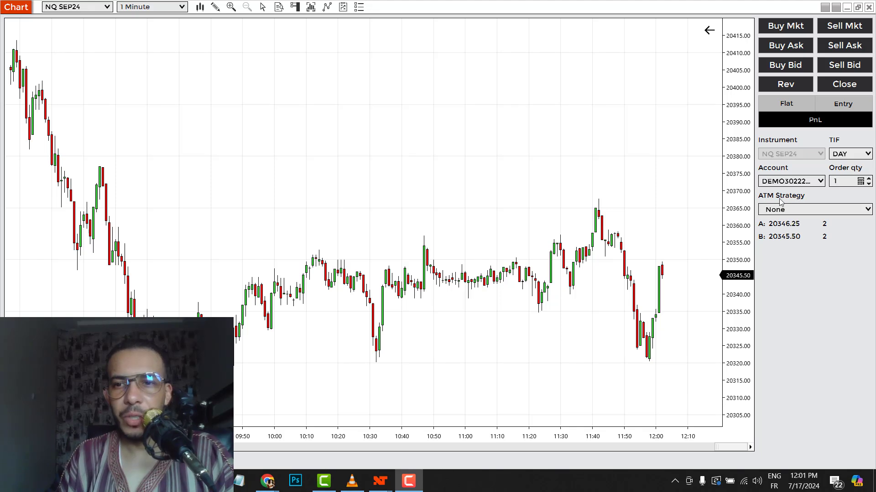
mouse_move(826, 210)
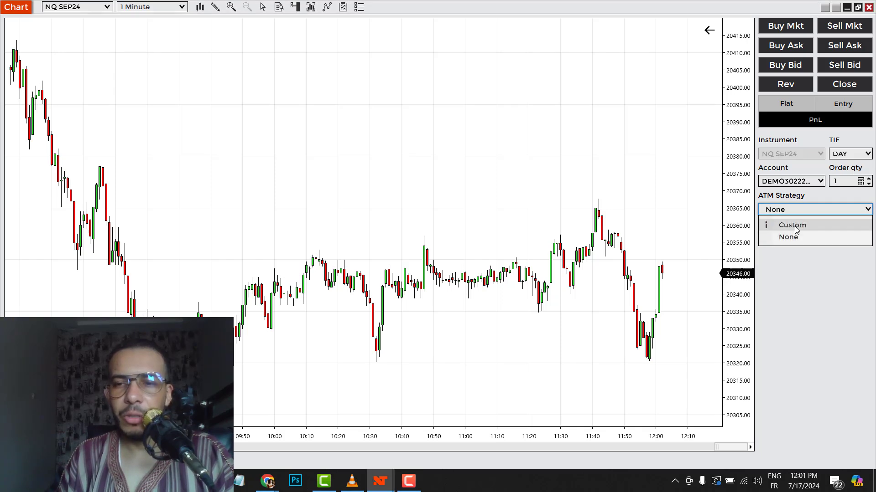
- Choose Custom as the Chart Trader ATM strategy to bring up Custom Strategy Parameters
click(791, 224)
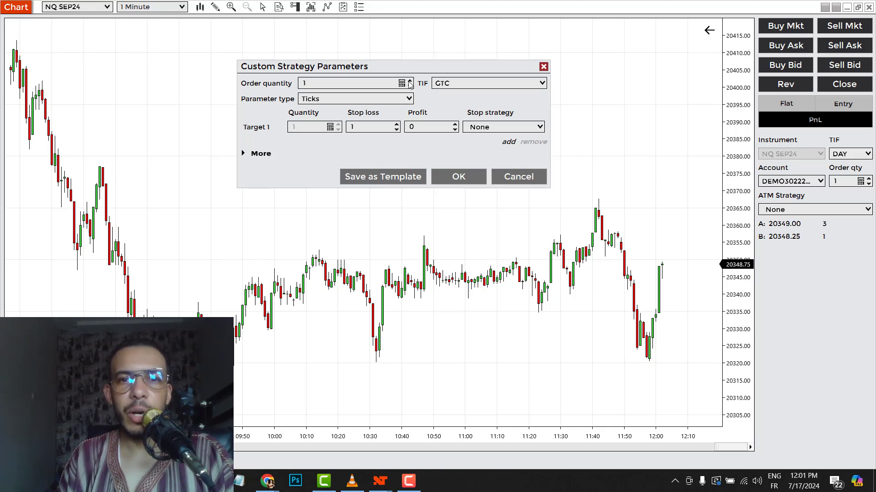
- Set the custom strategy's parameter type to Currency so stop and target are in dollars
click(352, 83)
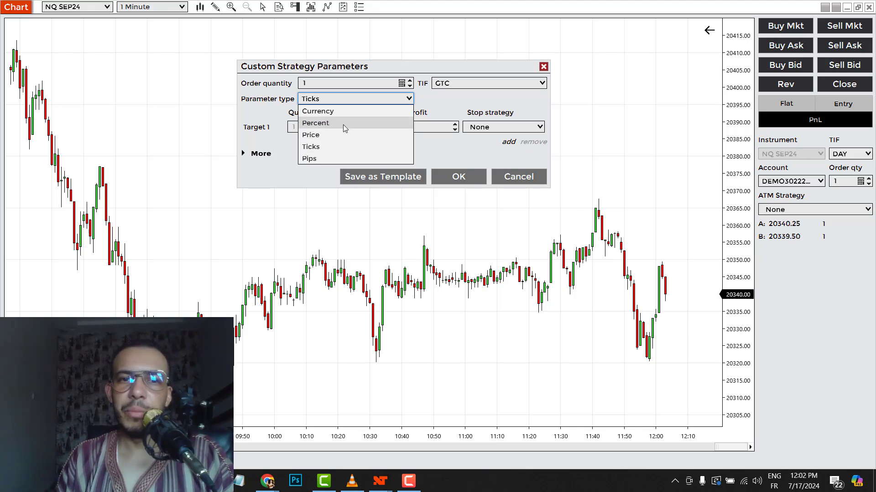
mouse_move(335, 162)
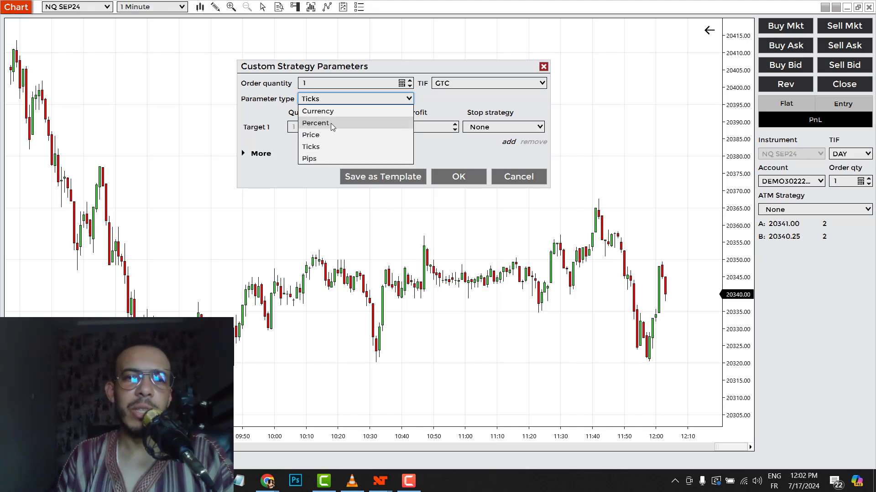
click(317, 110)
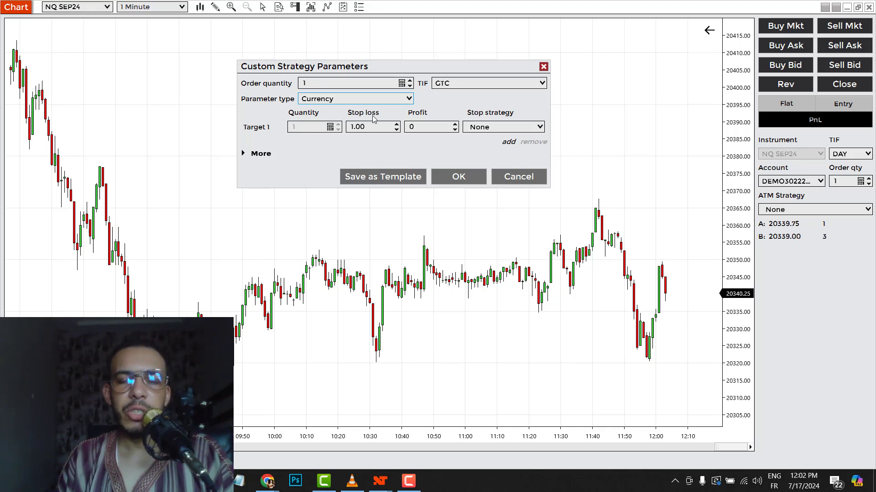
- Enter an 80.00 stop loss and a 250 profit target for Target 1
click(369, 127)
text(80)
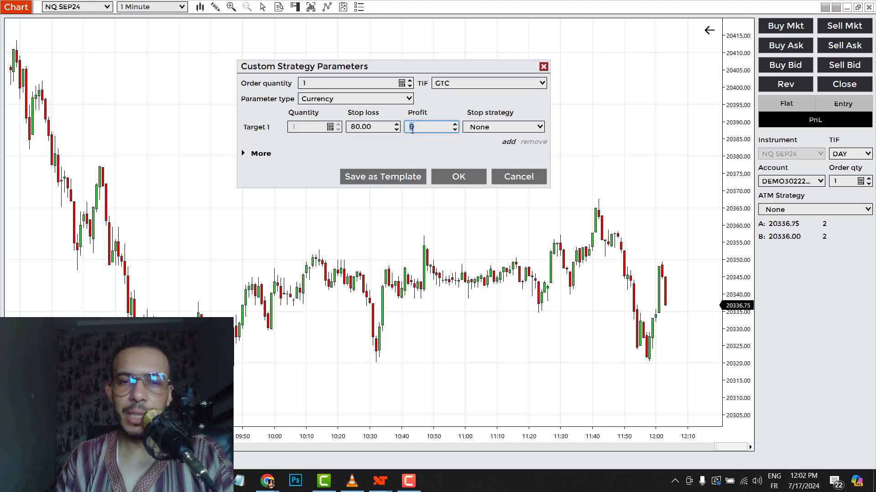
text(250)
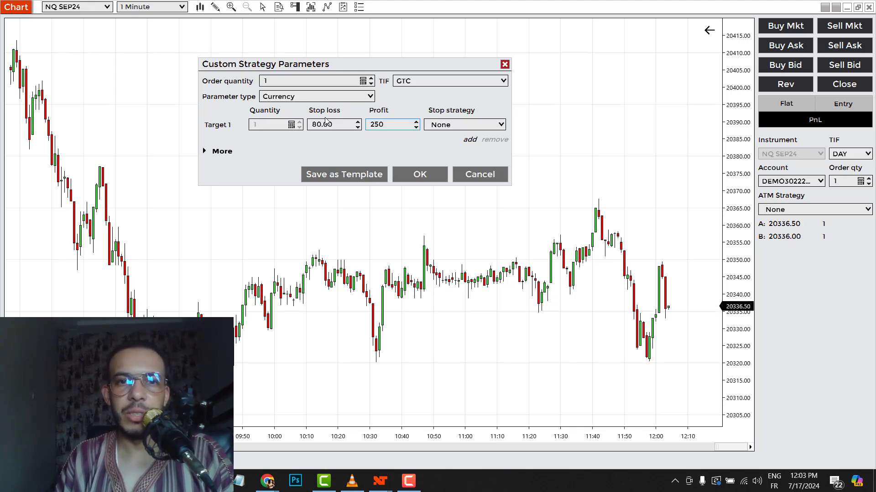
click(388, 124)
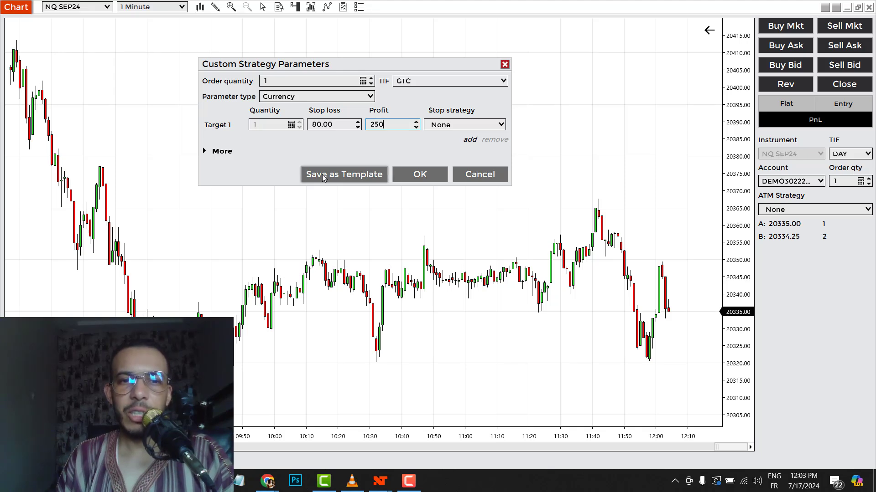
mouse_move(359, 178)
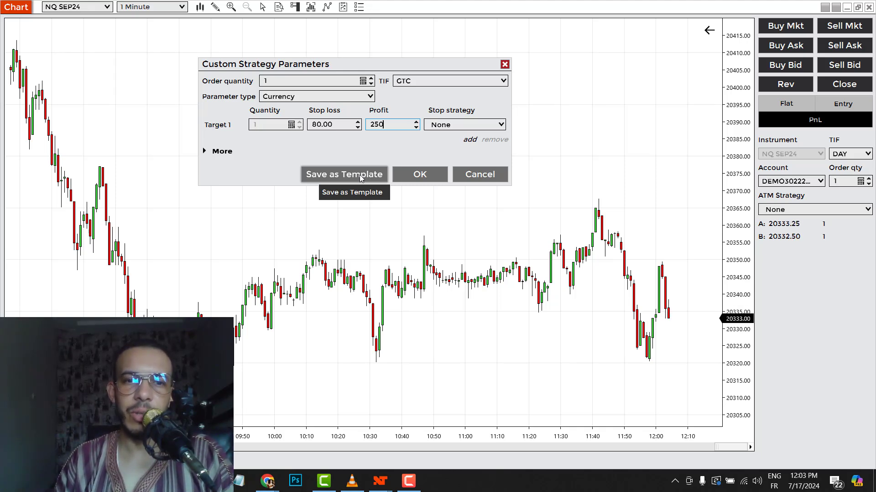
- Save the settings as ATM template 'sl 80 tp 250' and accept it as the active strategy
click(344, 174)
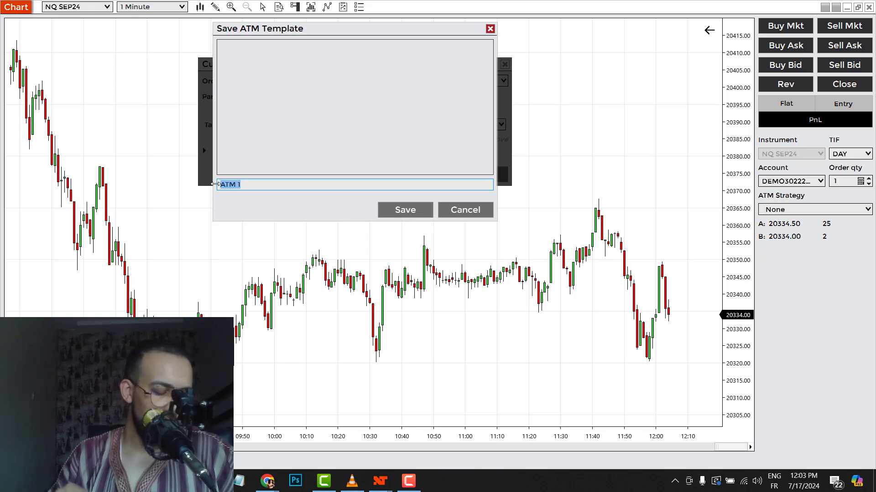
text(s)
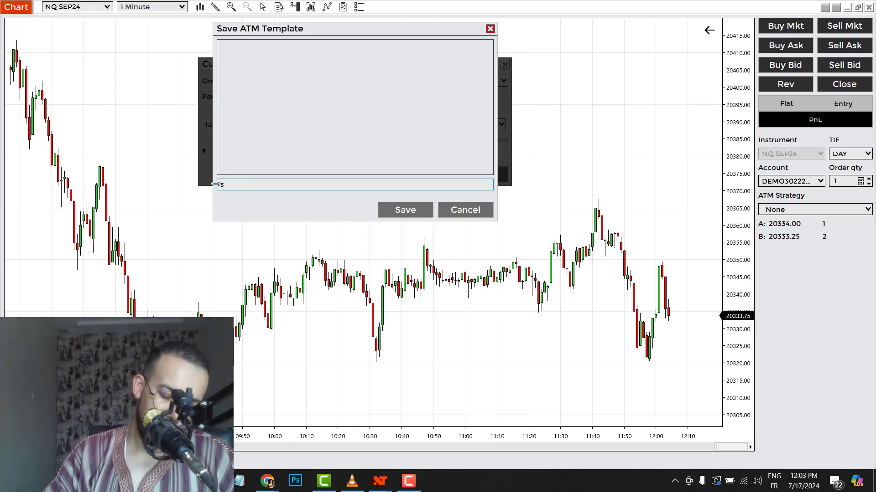
text(l)
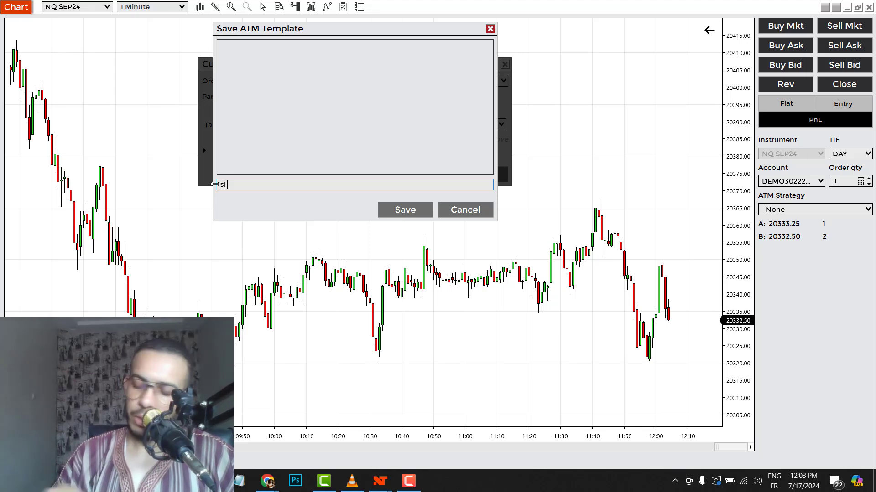
text(80)
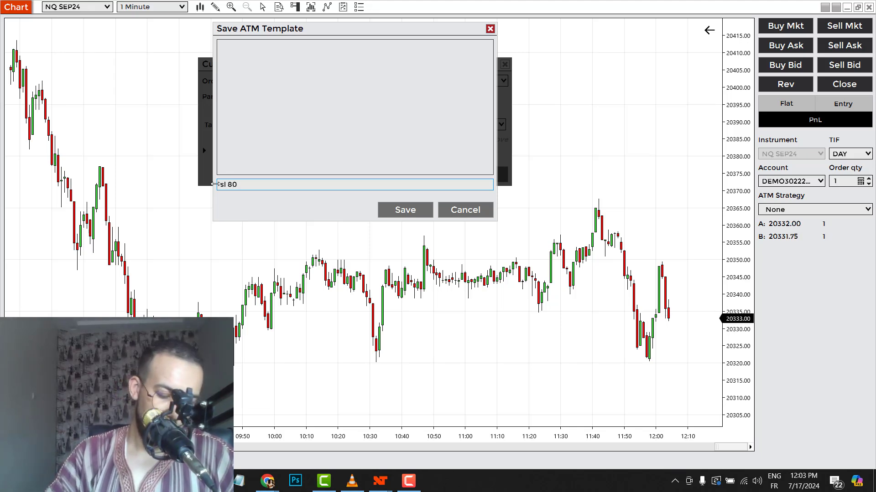
text(tp)
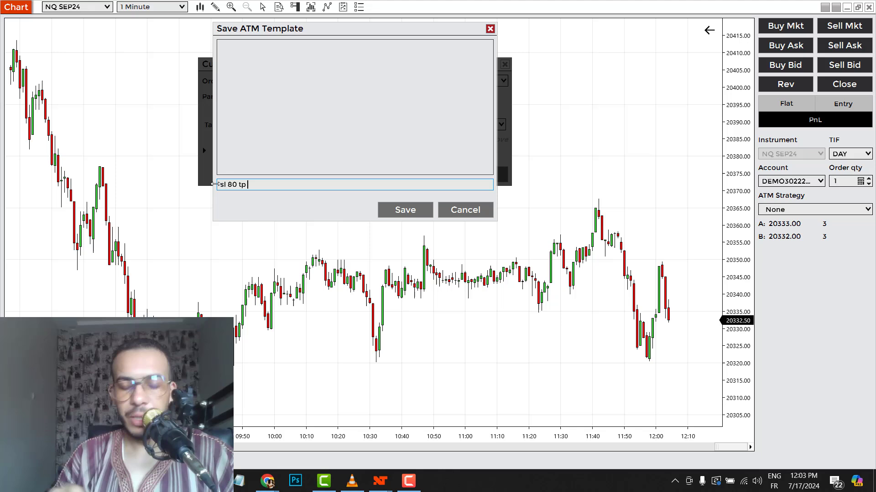
text(250)
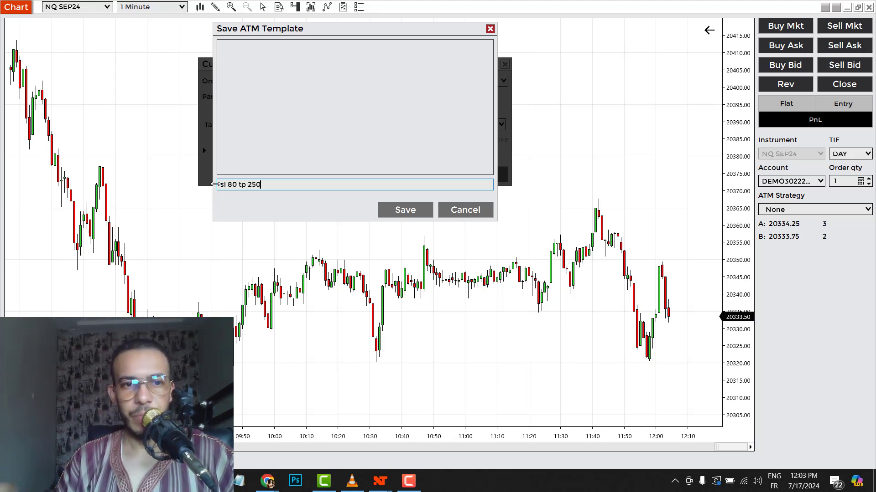
click(404, 210)
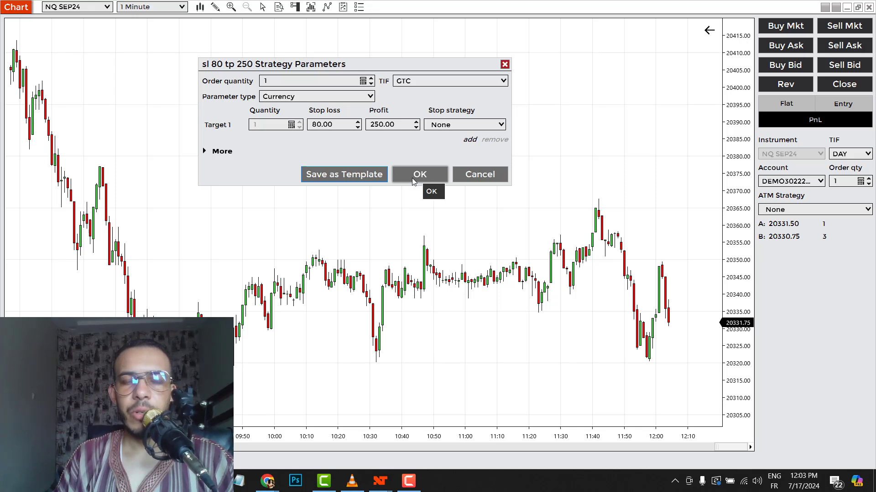
click(419, 173)
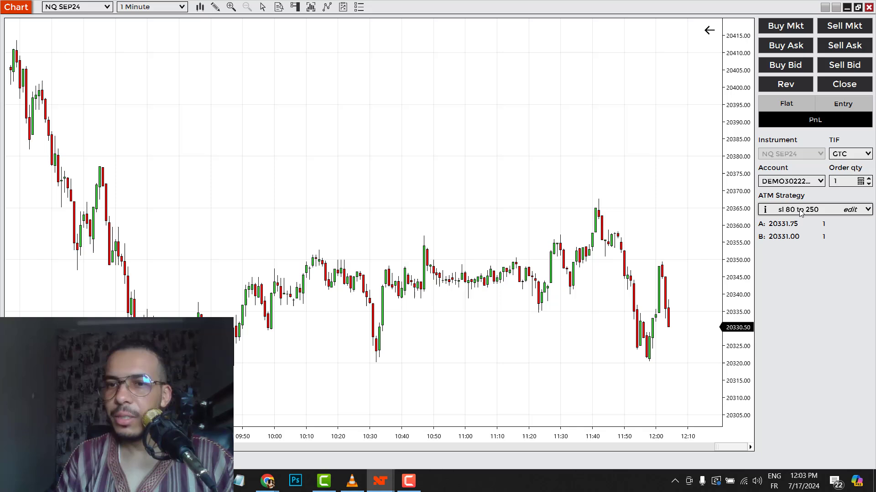
- Buy one NQ SEP24 contract at market so the template places its sell stop and sell limit
click(815, 209)
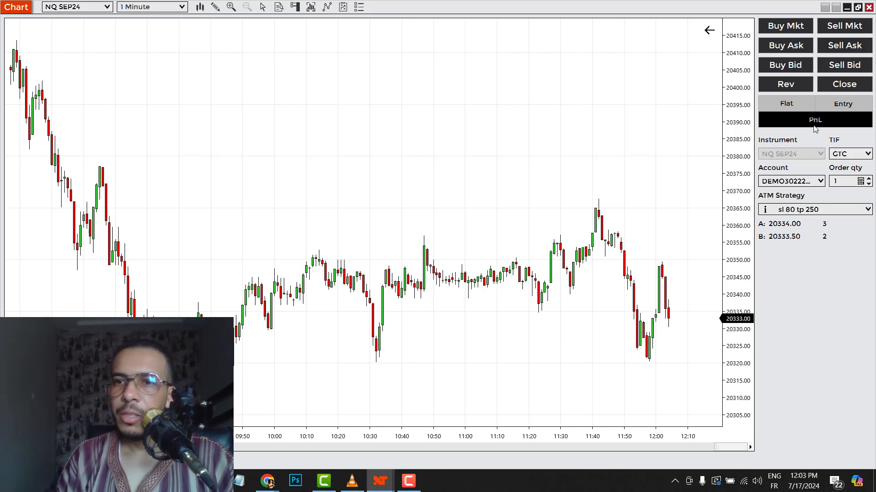
click(785, 26)
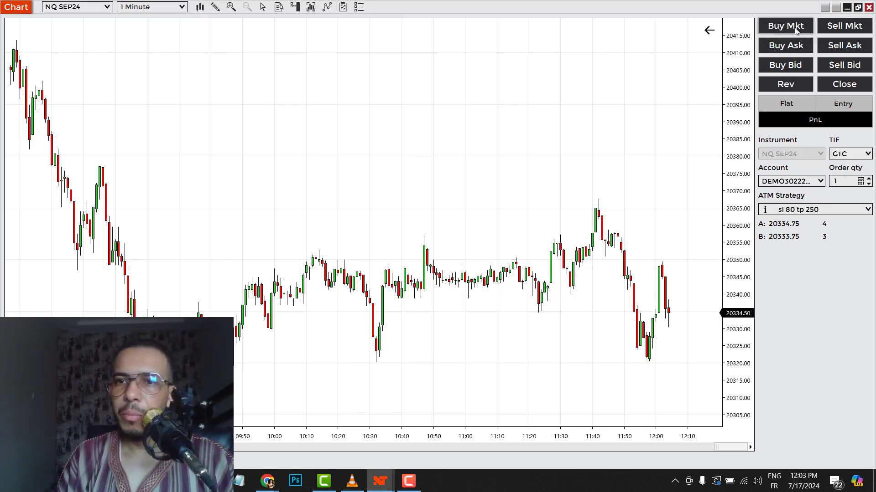
click(784, 25)
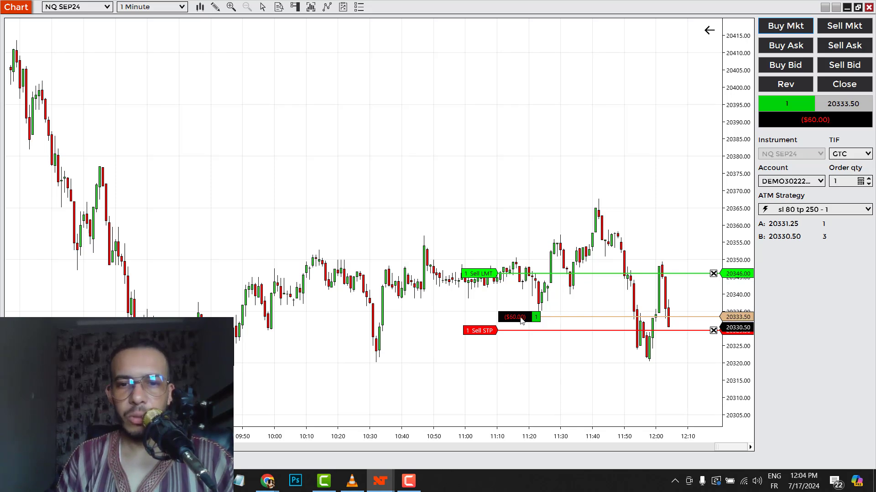
- Drag the sell stop down to 20320.50, then close out to flat with no working orders
drag(479, 330, 479, 362)
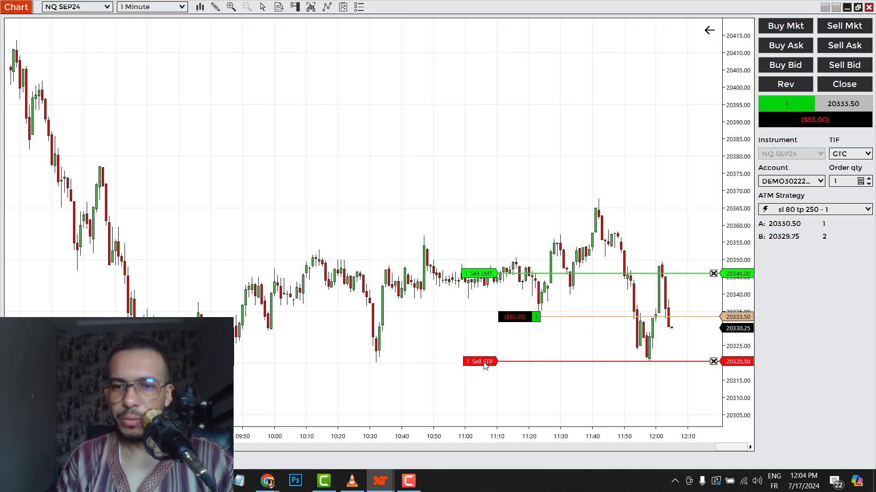
drag(481, 361, 481, 352)
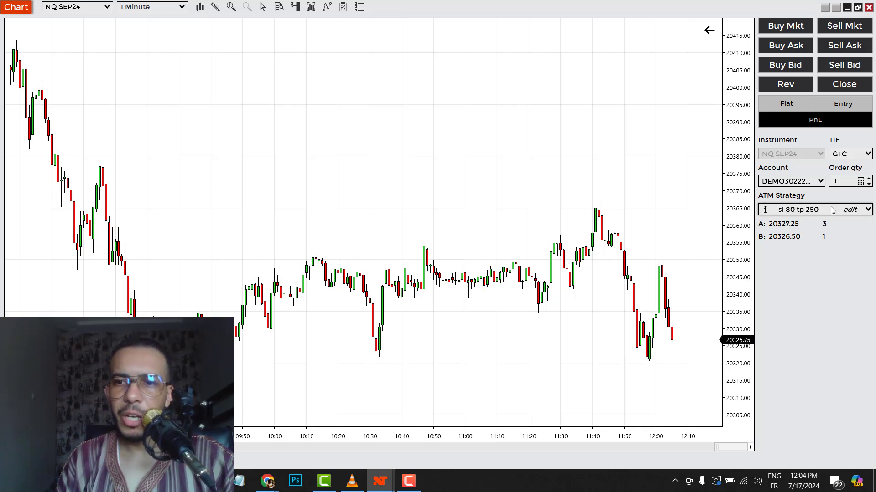
- Set the Chart Trader ATM strategy to None
click(867, 210)
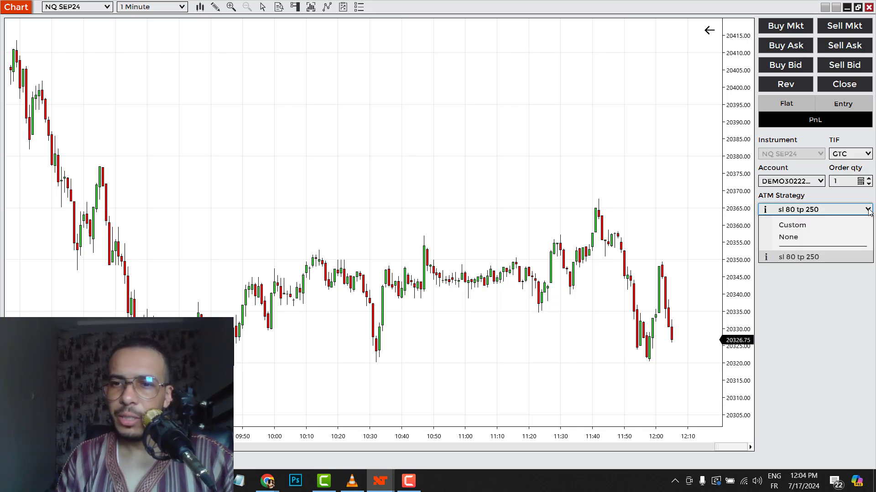
click(788, 237)
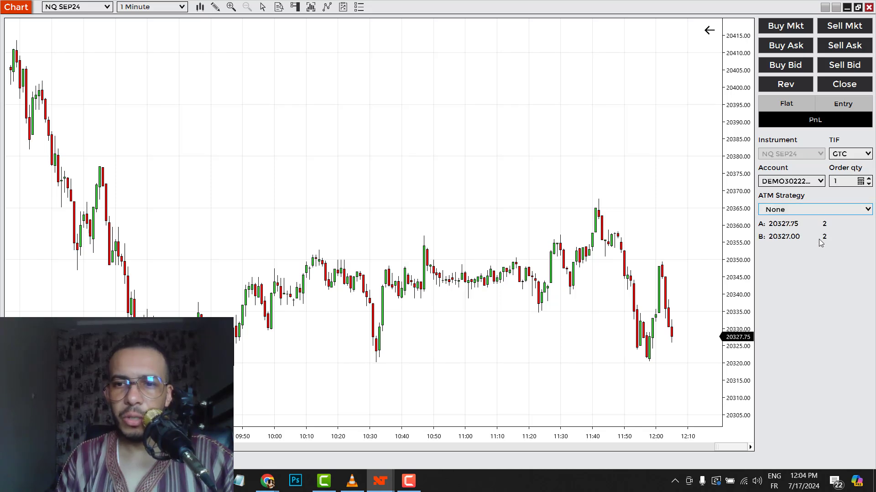